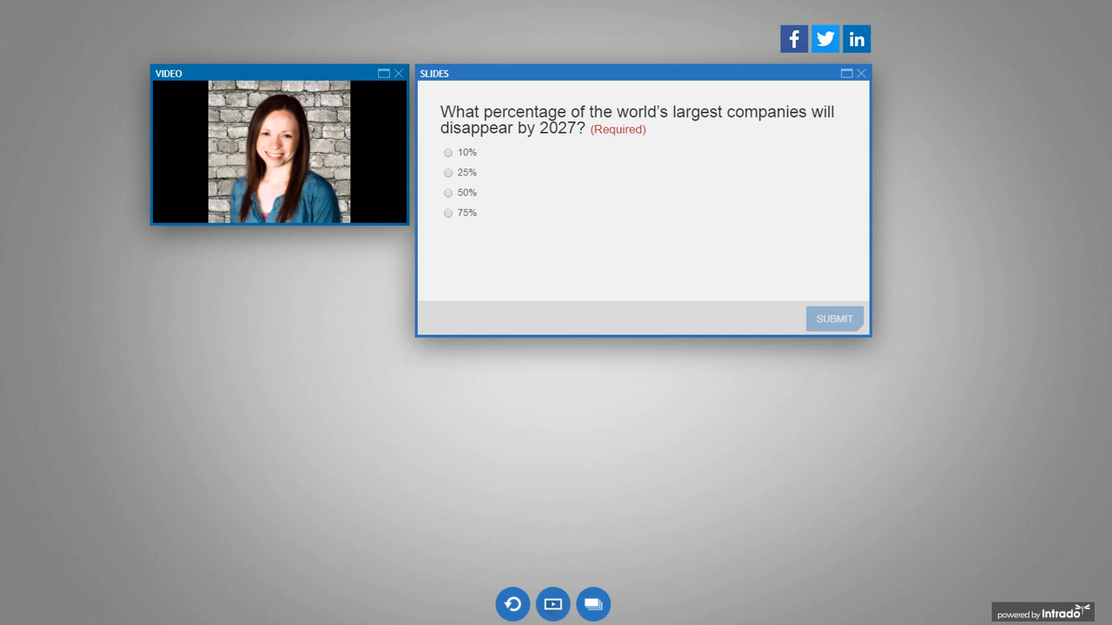
{"action": "left_click", "coordinate": [834, 318]}
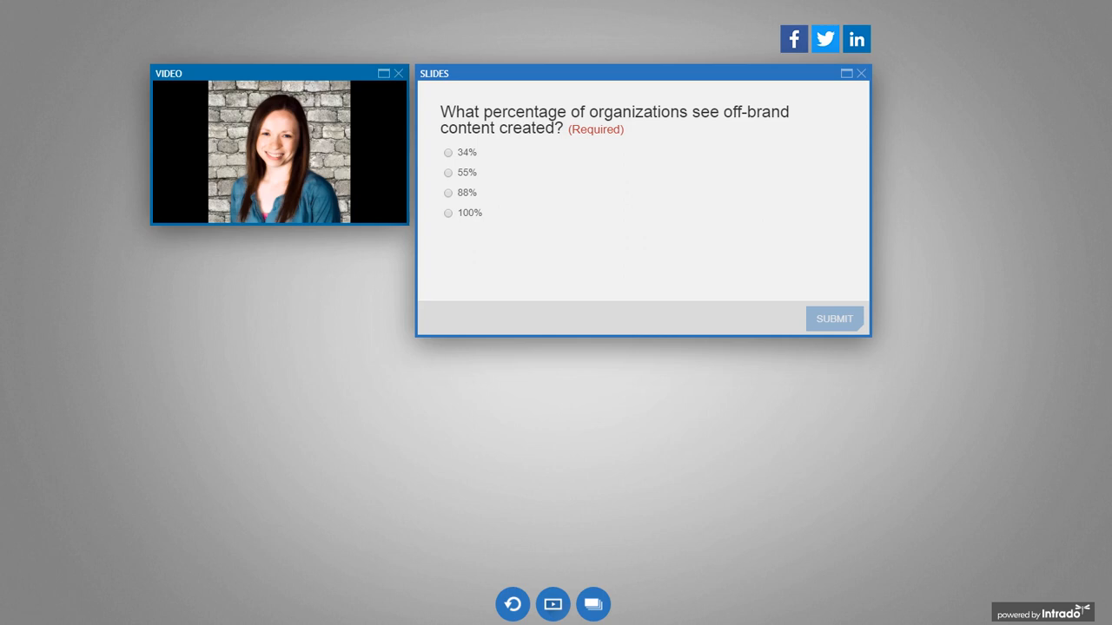
{"action": "left_click", "coordinate": [834, 318]}
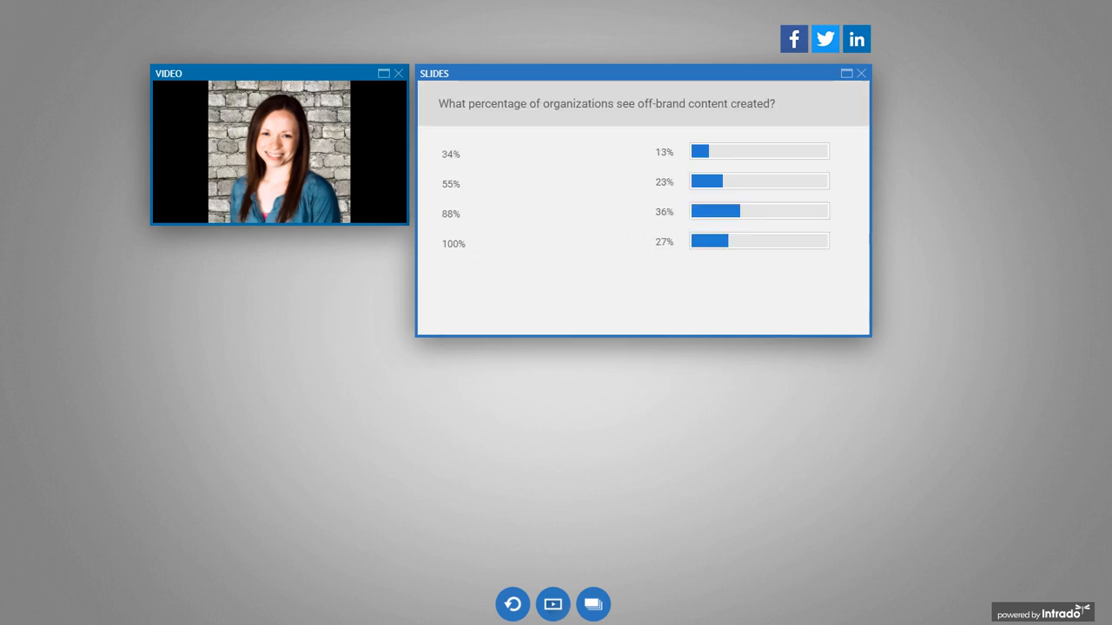